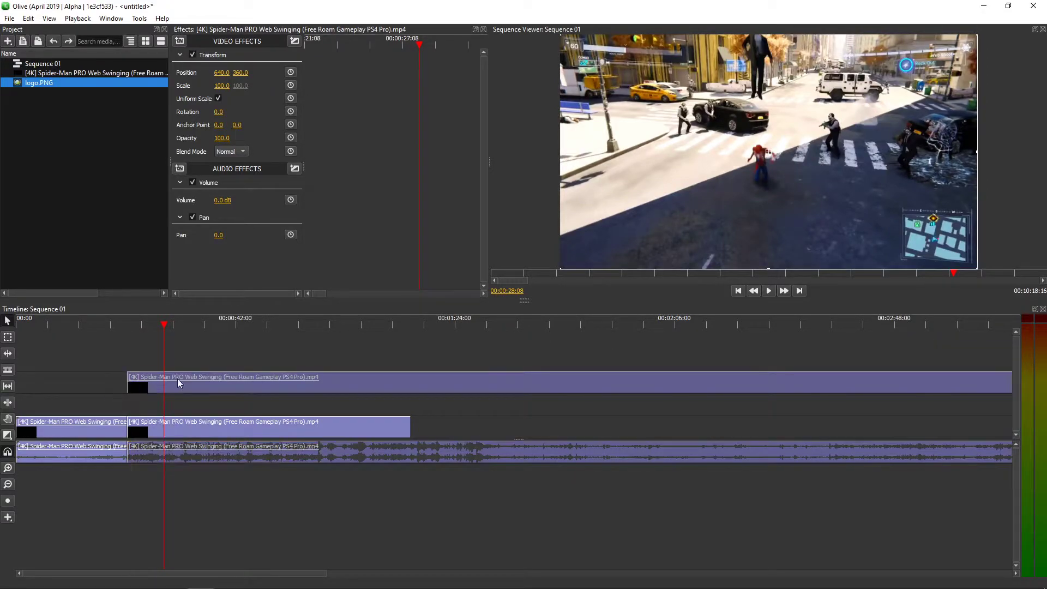
mouse_move(155, 394)
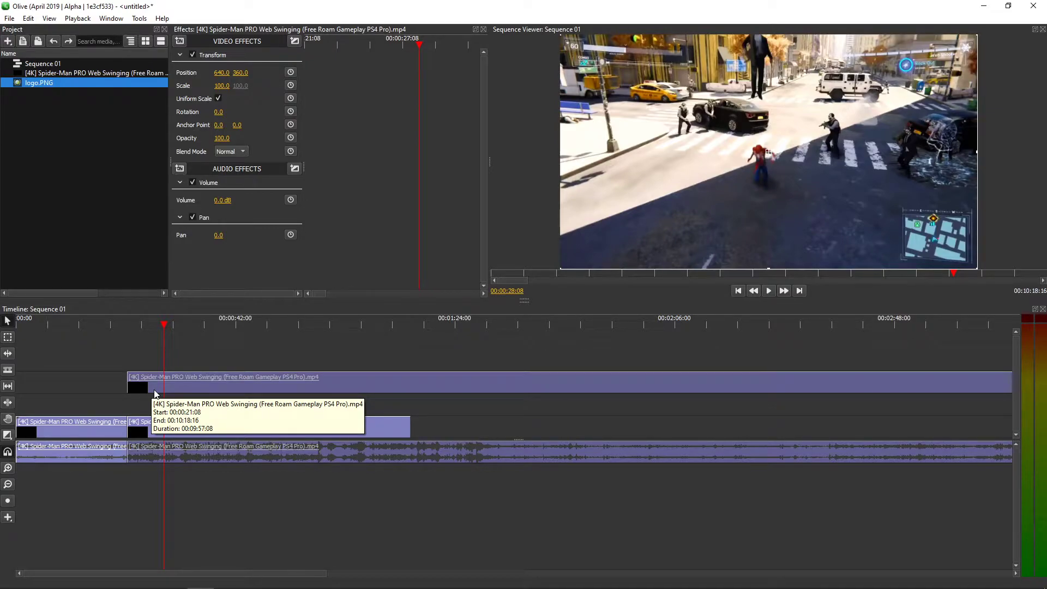
mouse_move(730, 183)
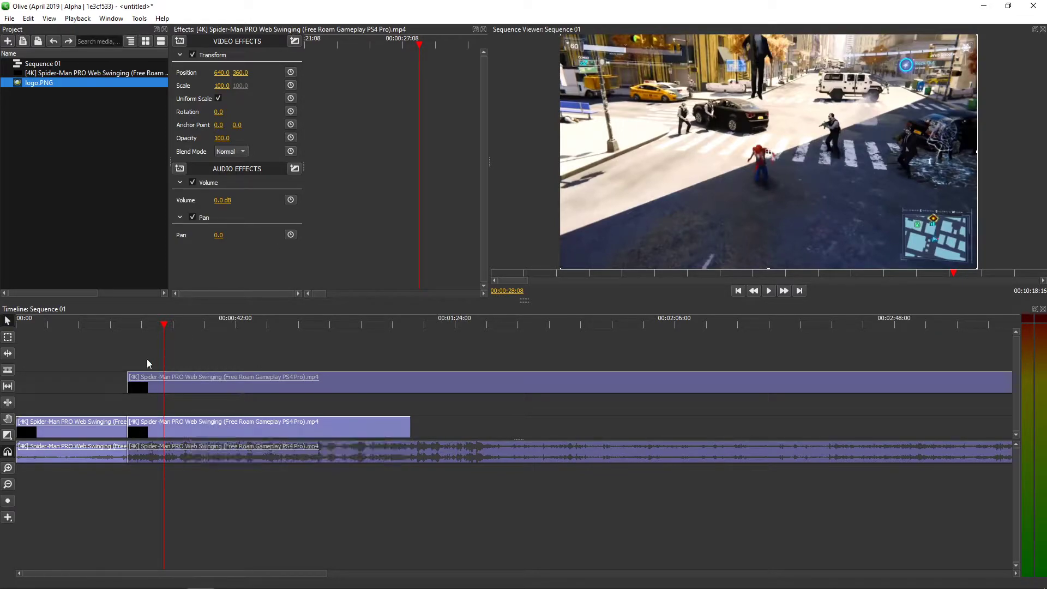
Scale the gameplay inset to 35.7 at position 41, 652 and preview playback from earlier
left_click(179, 169)
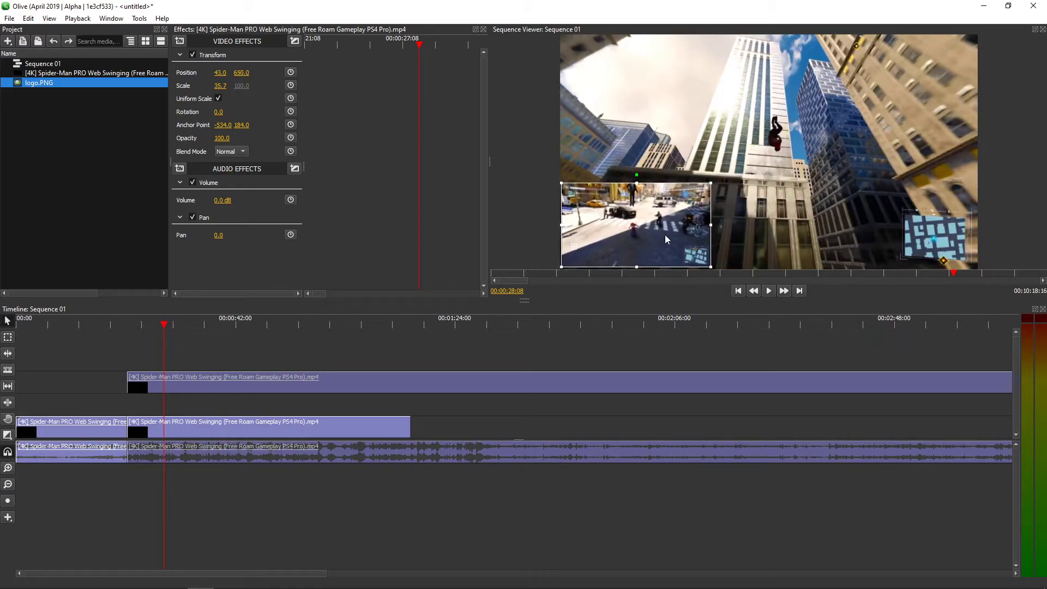
left_click(134, 327)
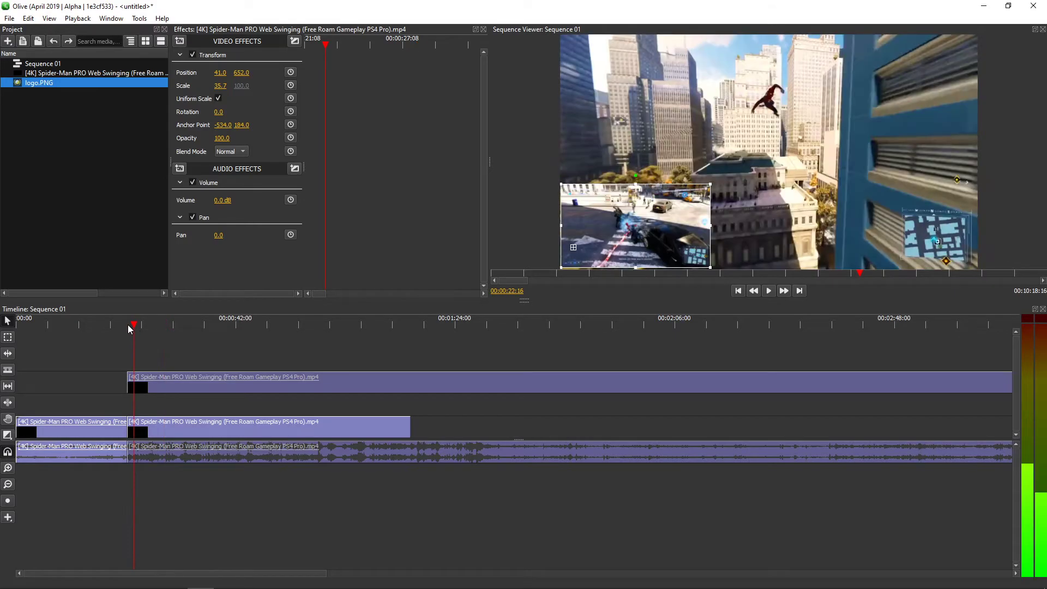
left_click(768, 289)
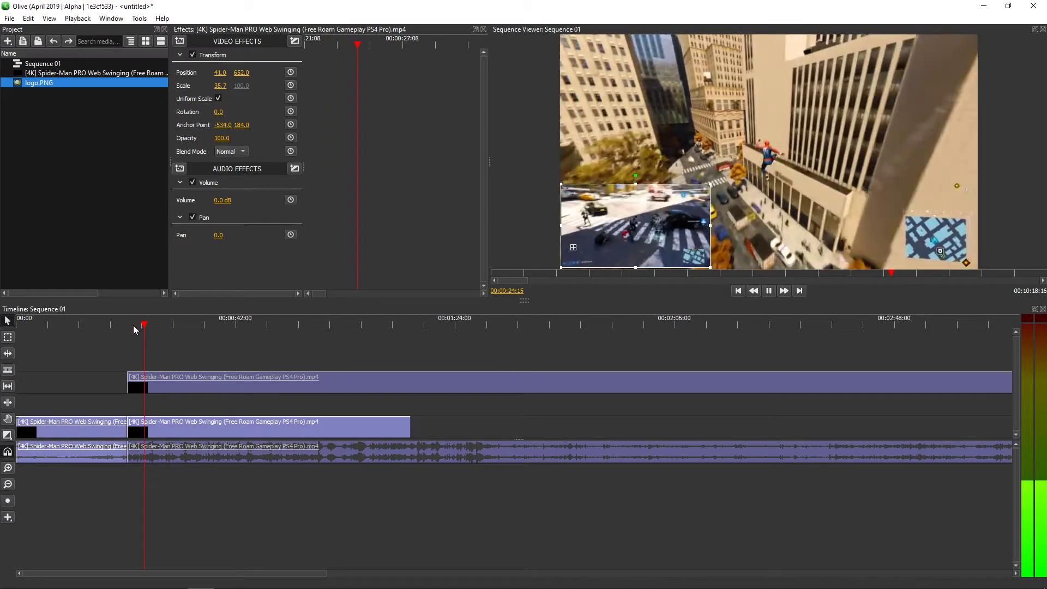